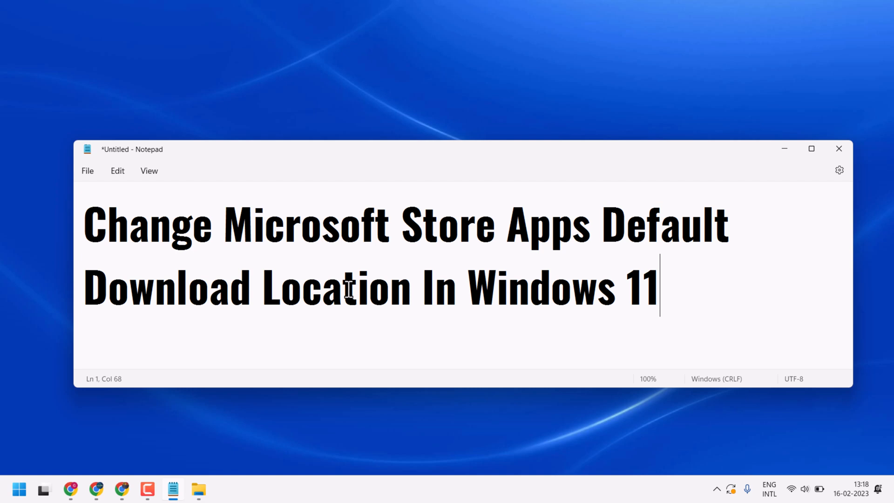
mouse_move(802, 183)
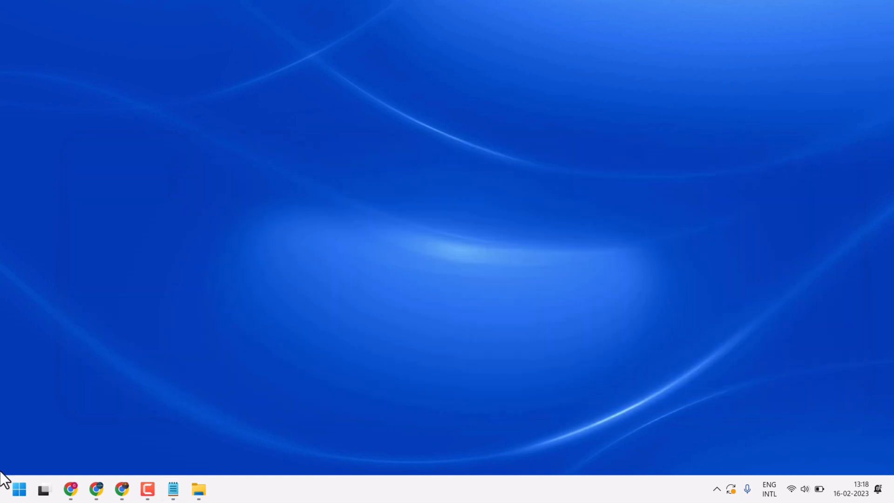
- Launch the pinned Settings app from the Start menu
left_click(19, 490)
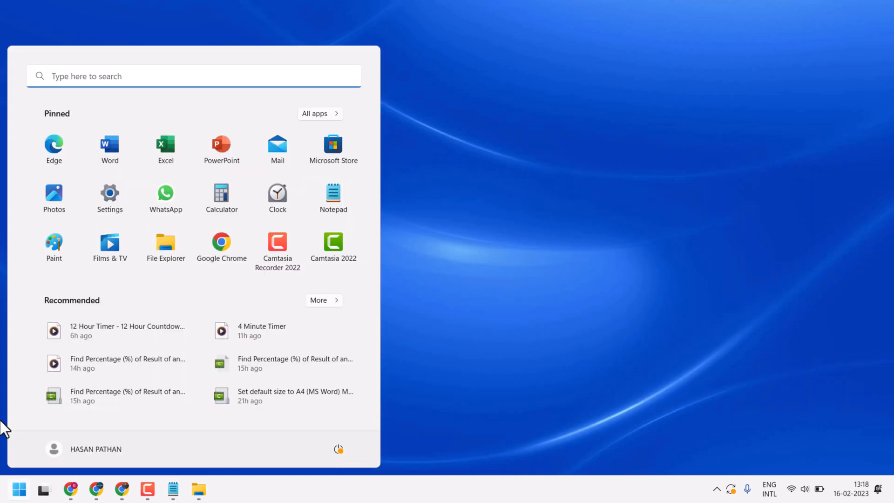
mouse_move(109, 197)
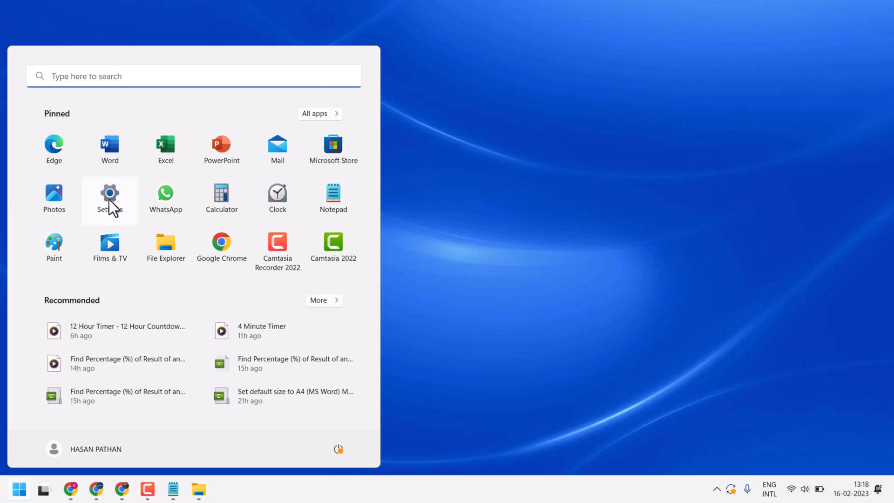
left_click(109, 197)
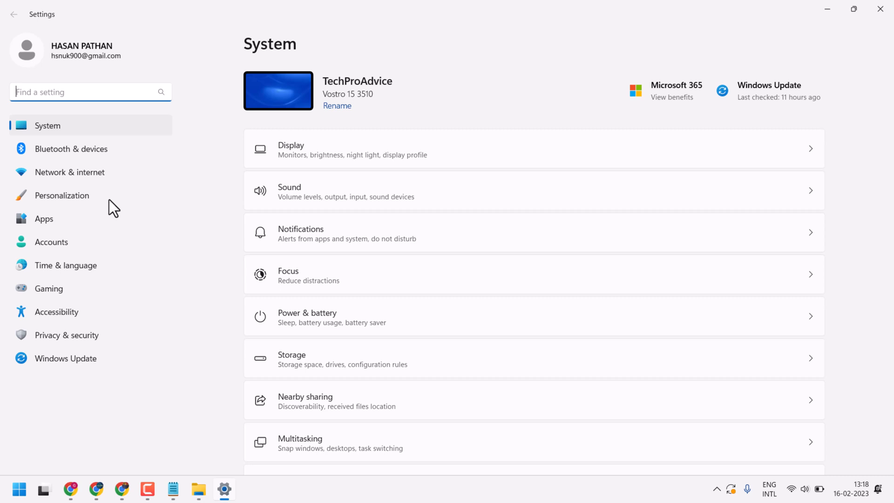
mouse_move(303, 369)
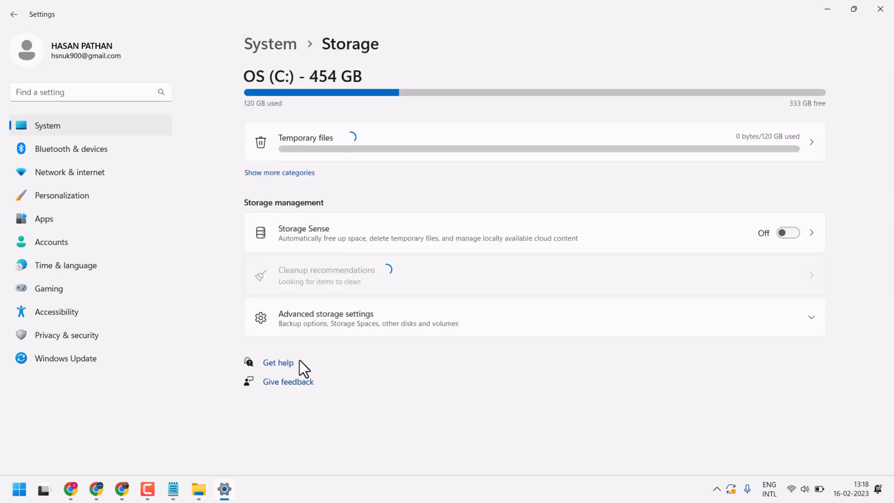
- Expand Advanced storage settings and scroll down to its entries
left_click(277, 363)
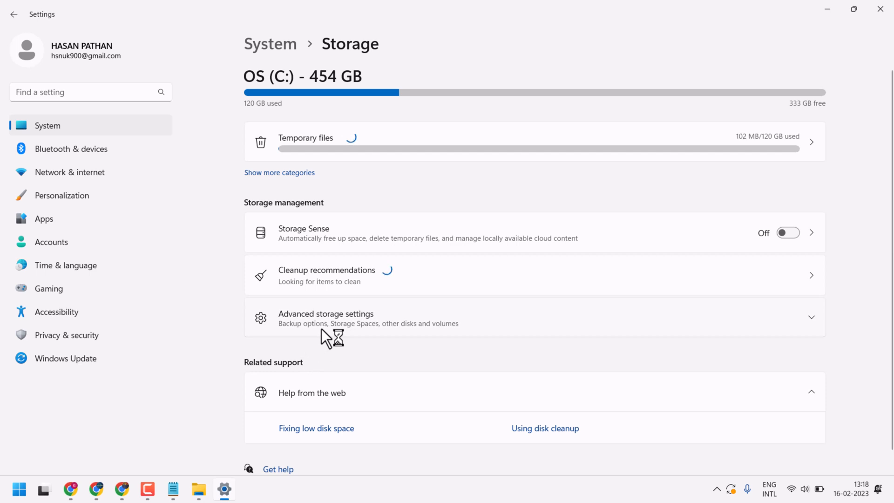
mouse_move(333, 329)
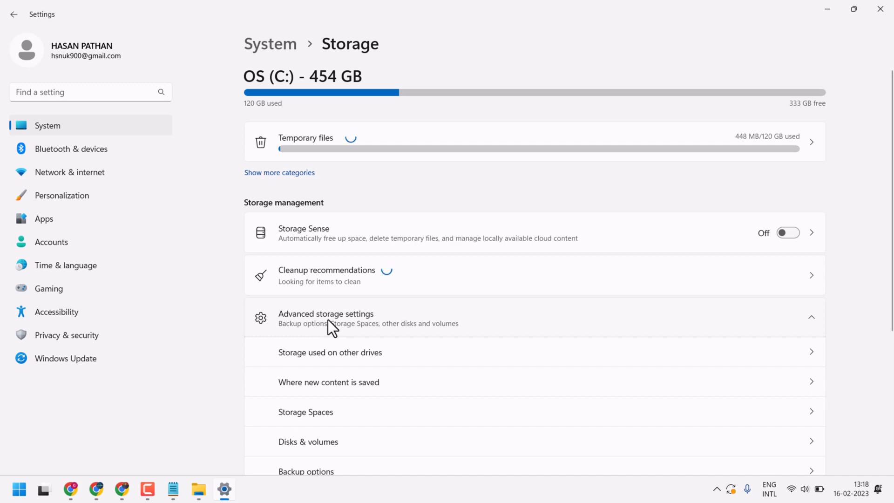
scroll("down", 3)
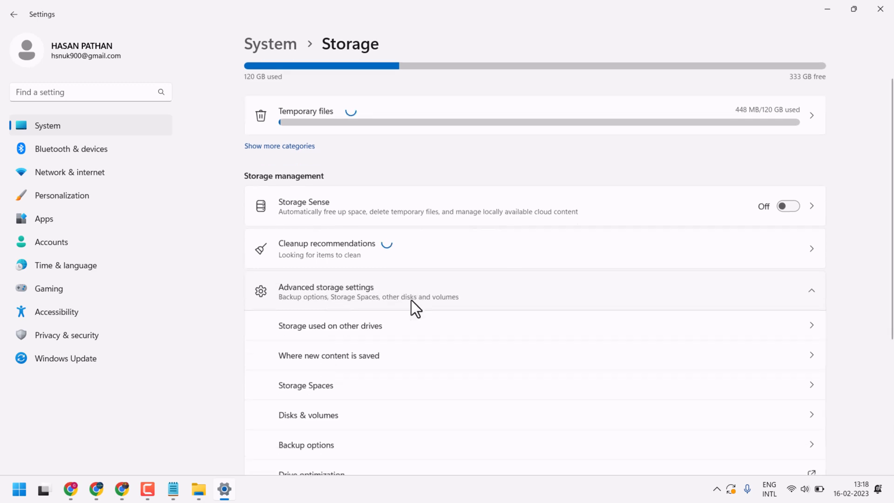
scroll("down", 3)
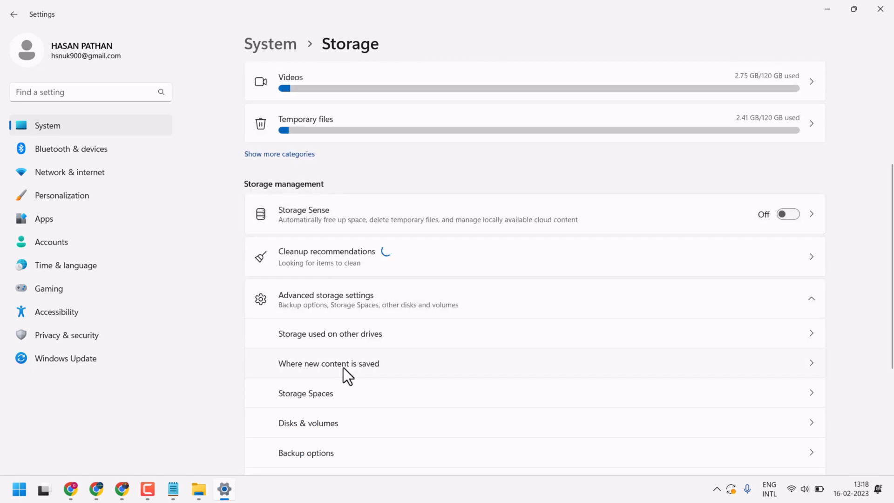
scroll("down", 3)
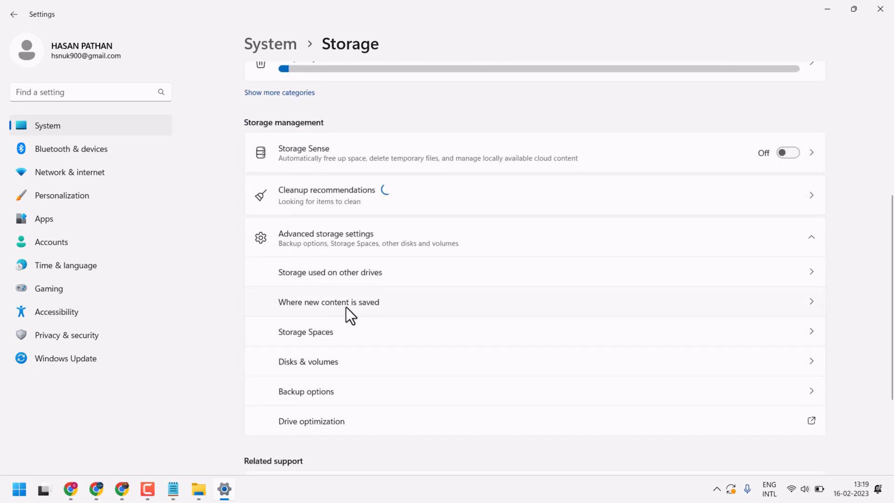
mouse_move(333, 313)
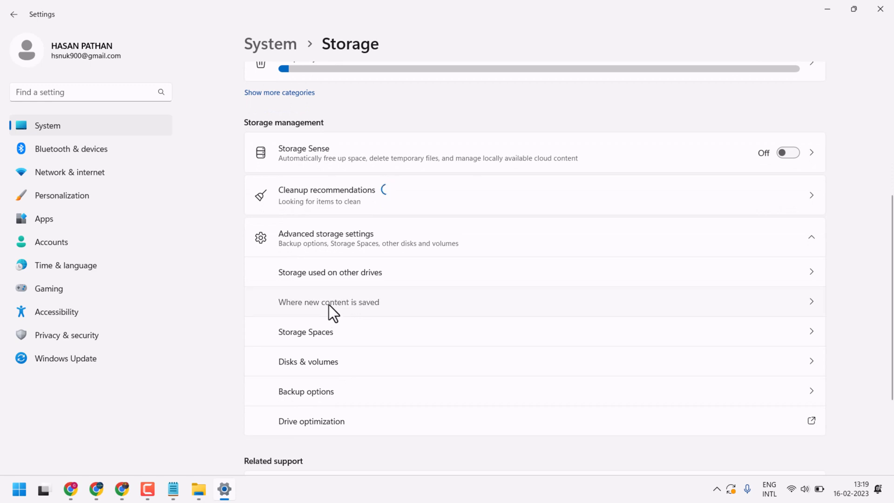
- Under Where new content is saved, set New apps to New Volume (D:) and apply
left_click(328, 301)
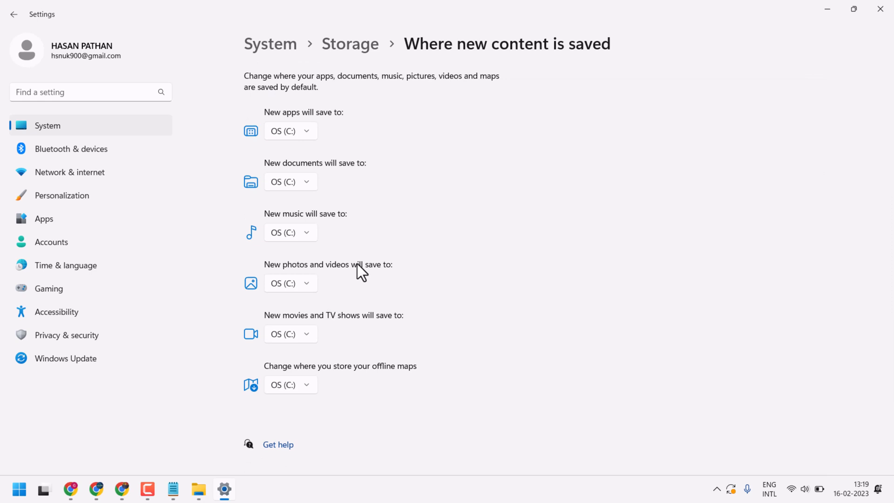
mouse_move(285, 138)
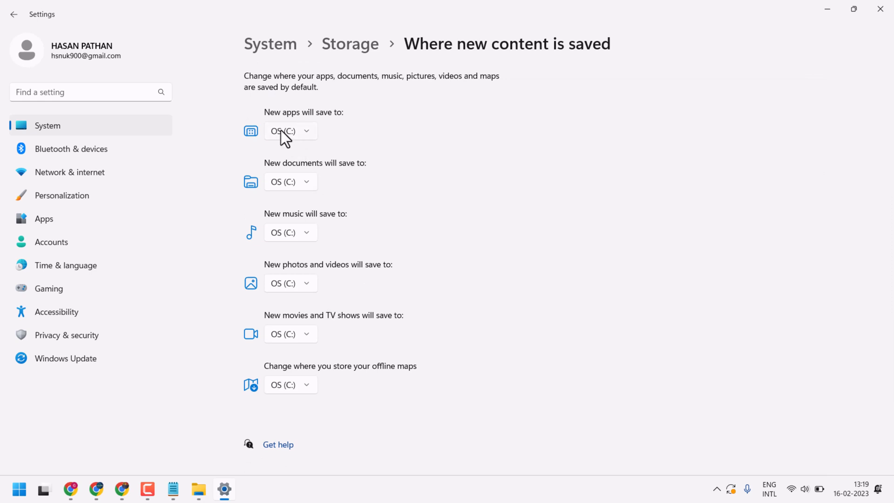
mouse_move(301, 127)
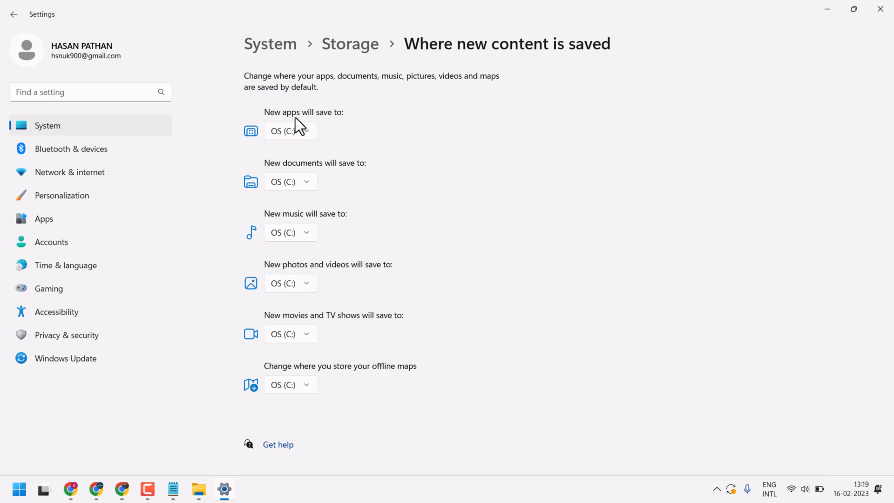
mouse_move(308, 140)
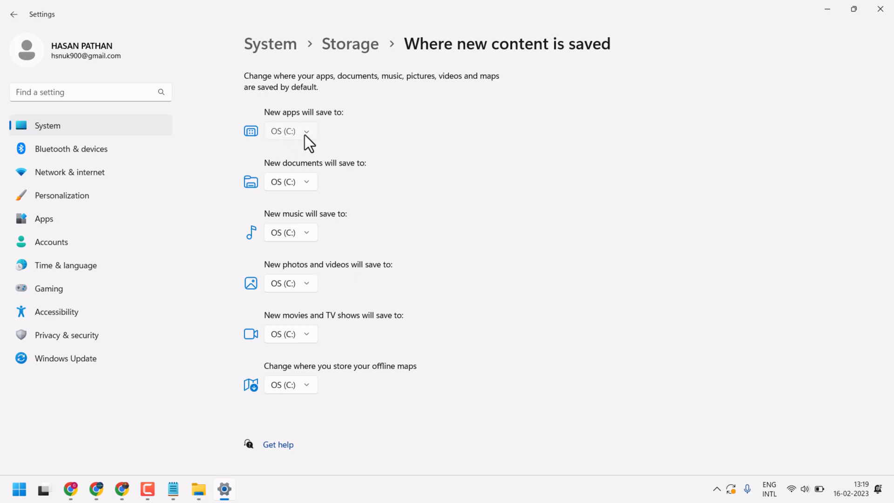
left_click(290, 132)
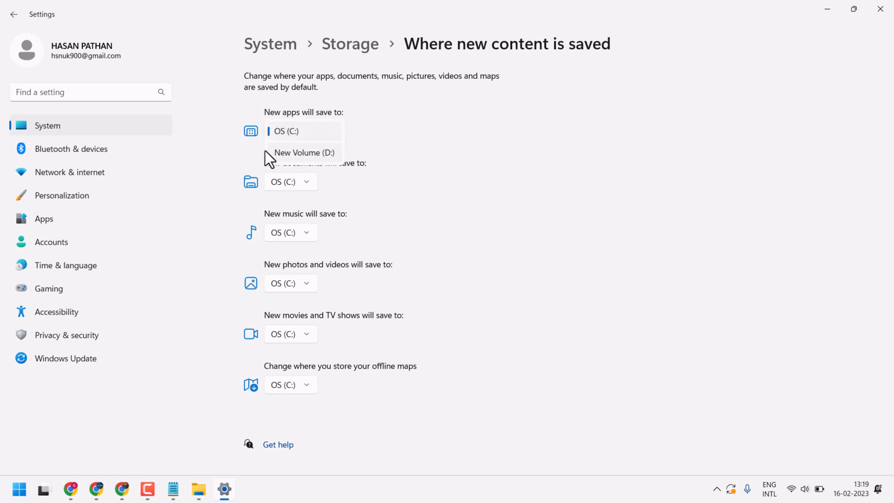
mouse_move(299, 156)
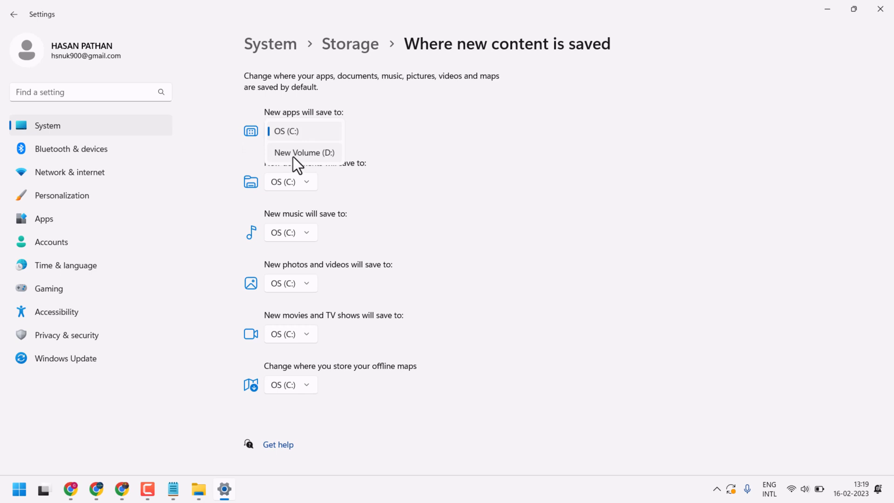
left_click(304, 153)
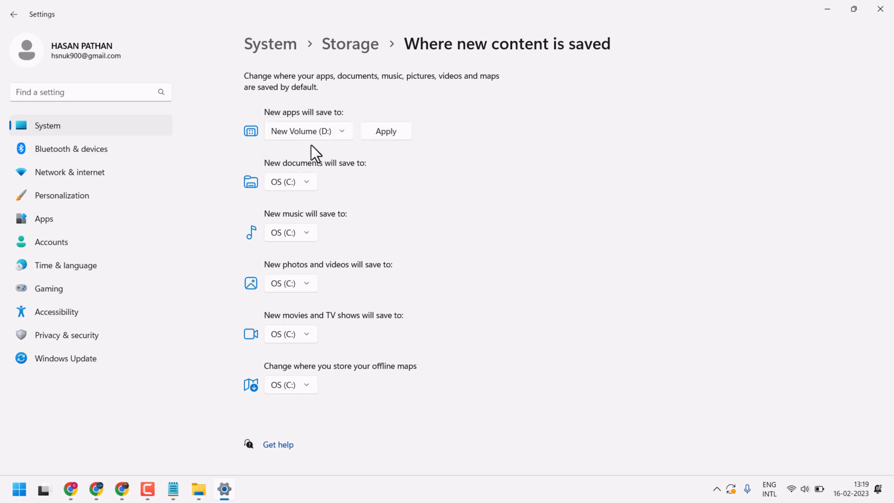
left_click(308, 130)
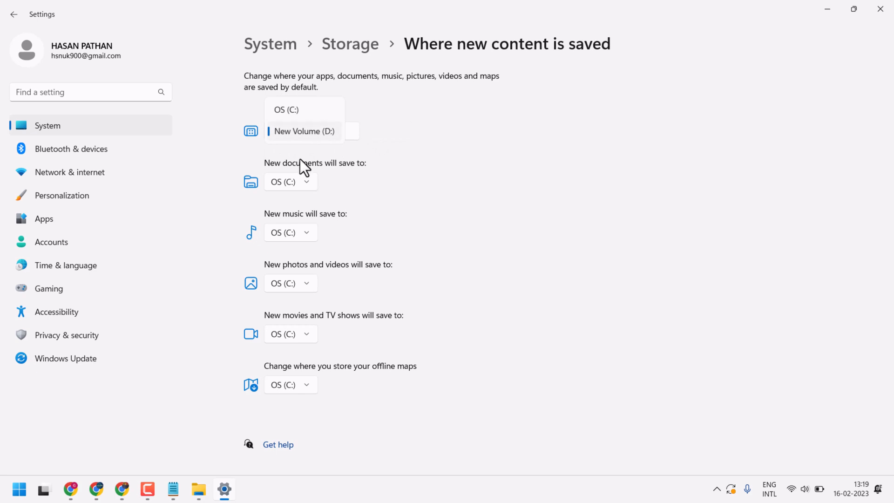
left_click(304, 131)
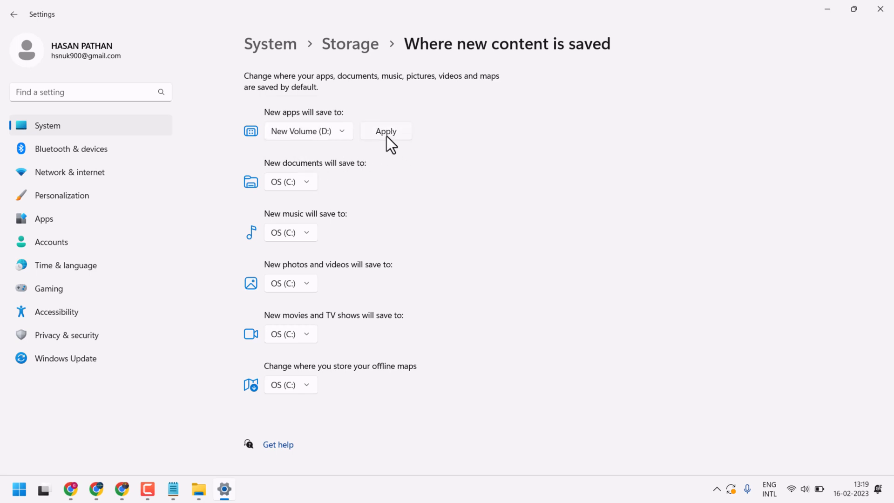
left_click(385, 131)
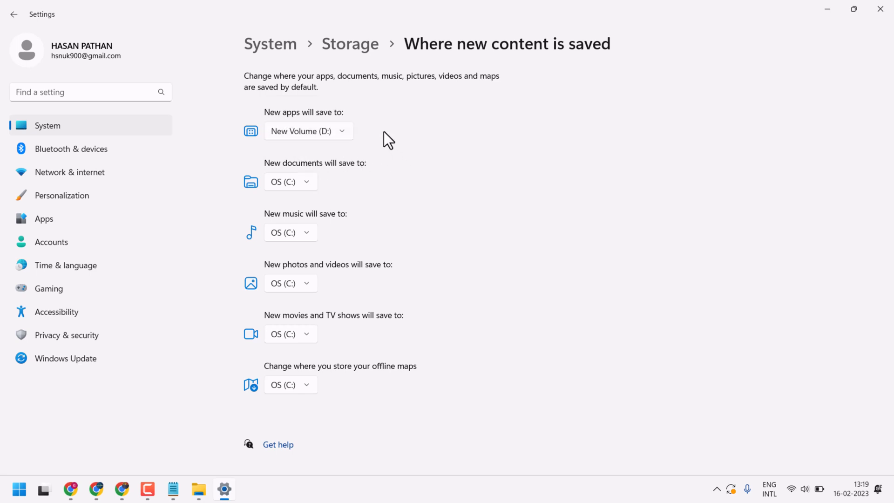
mouse_move(408, 285)
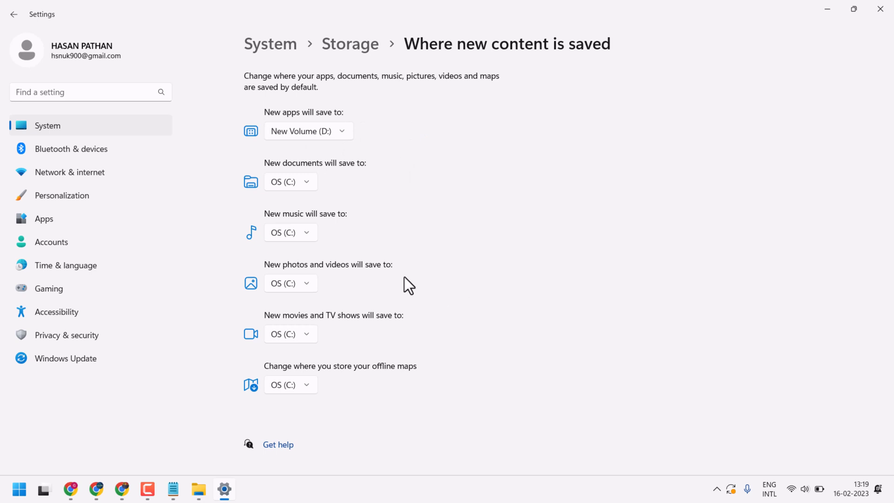
mouse_move(404, 267)
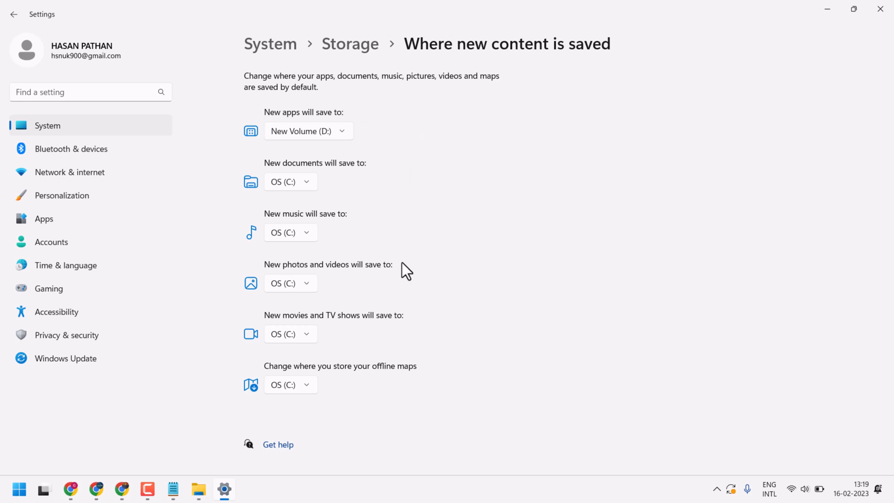
mouse_move(191, 90)
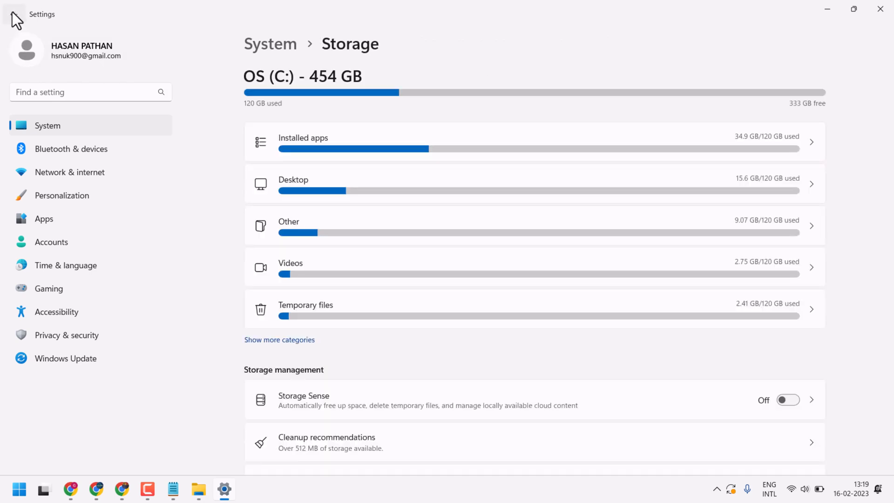
- Restore the Notepad window with the tutorial title note from the taskbar
left_click(172, 489)
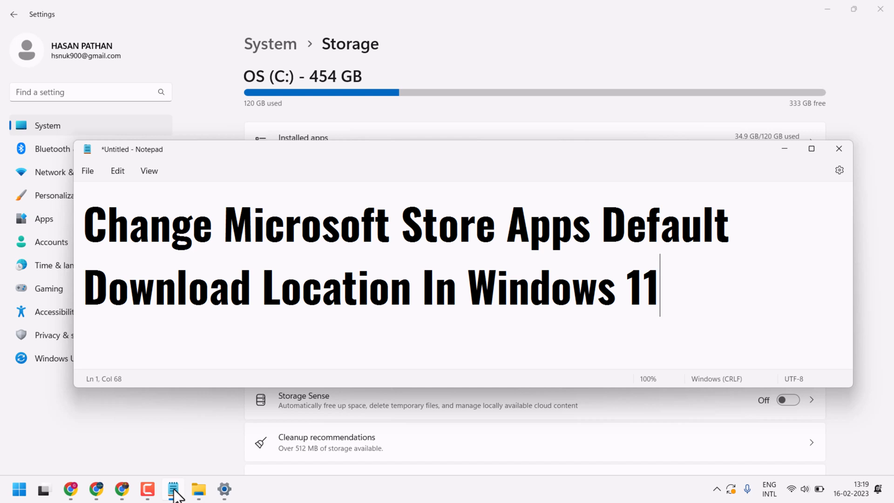
mouse_move(660, 224)
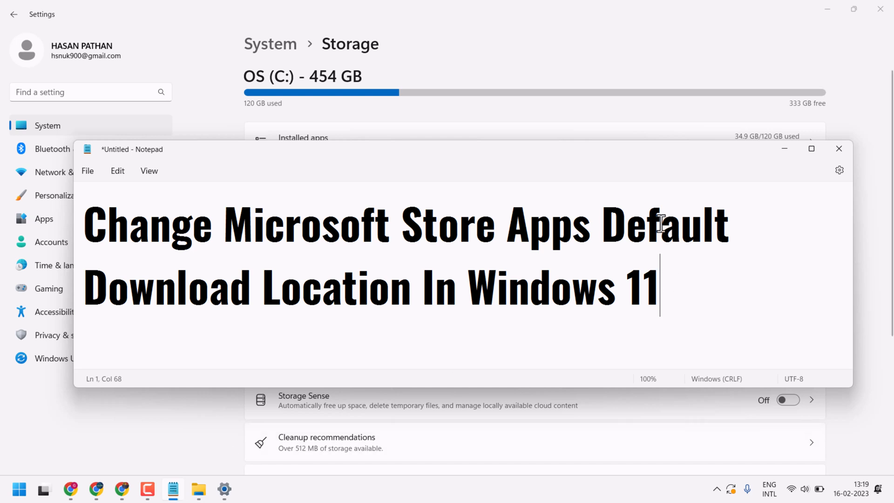